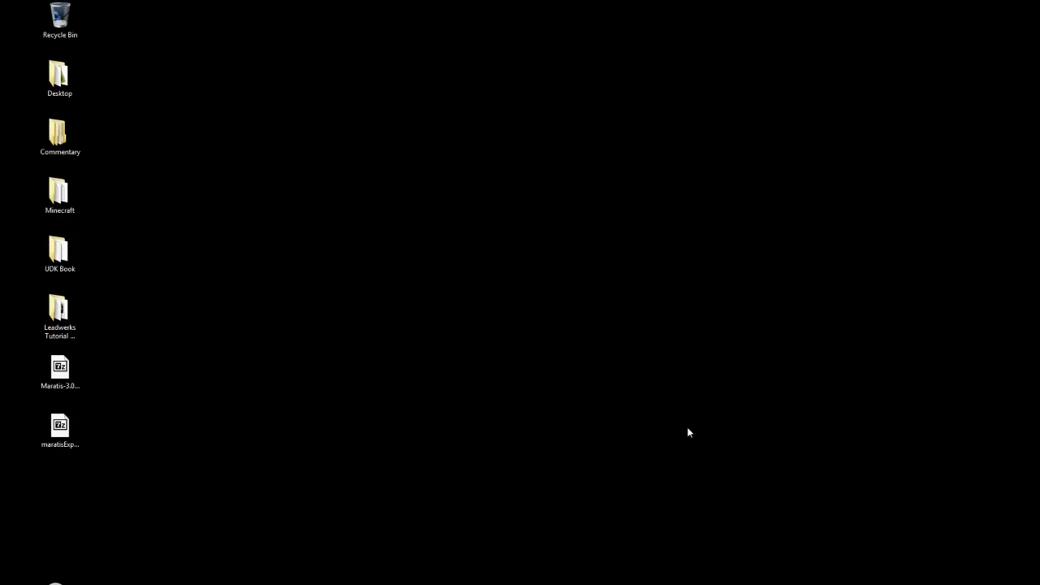
{"action": "mouse_move", "coordinate": [523, 364]}
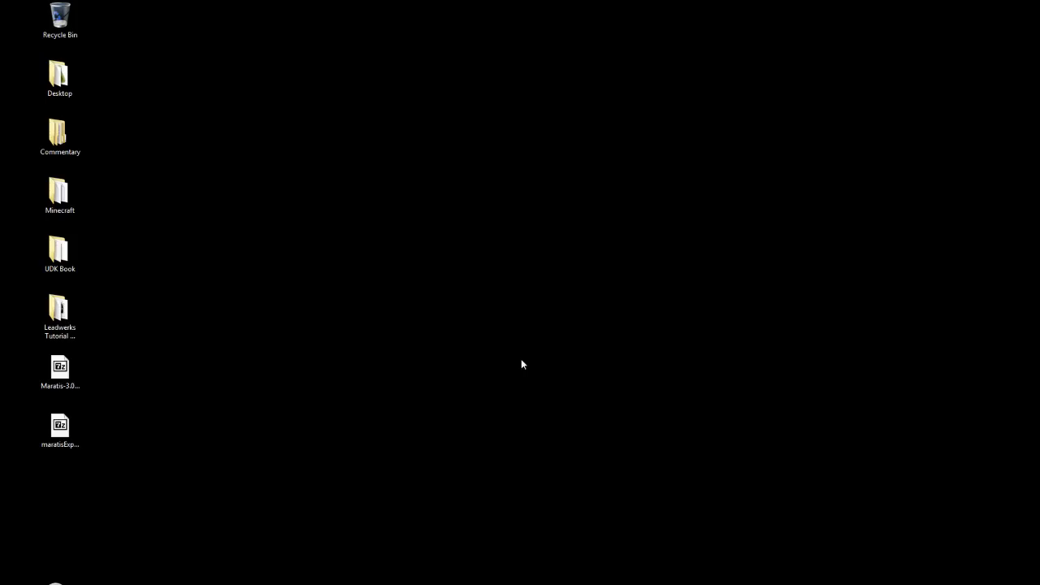
{"action": "mouse_move", "coordinate": [228, 263]}
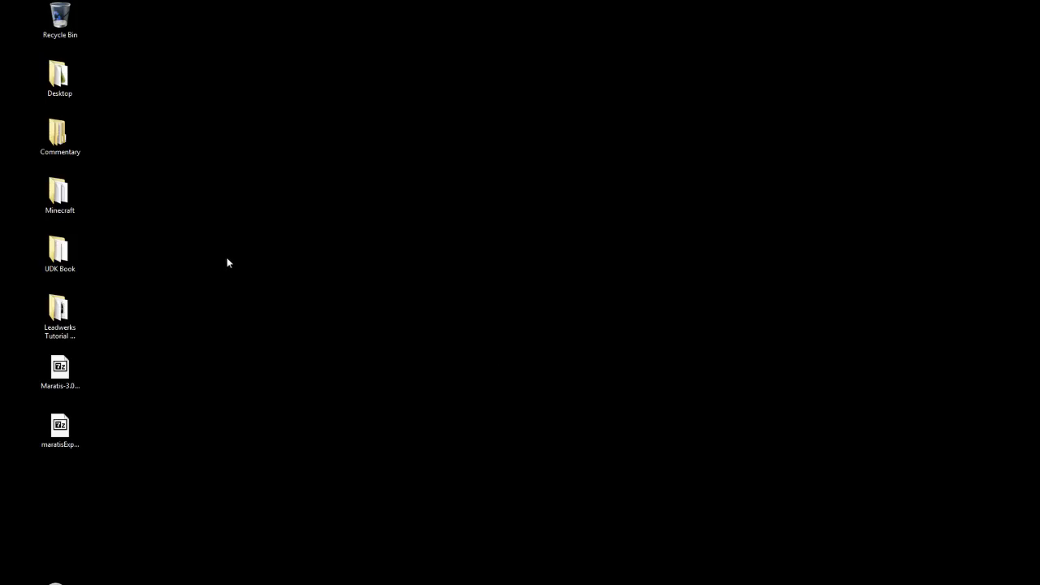
{"action": "mouse_move", "coordinate": [241, 253]}
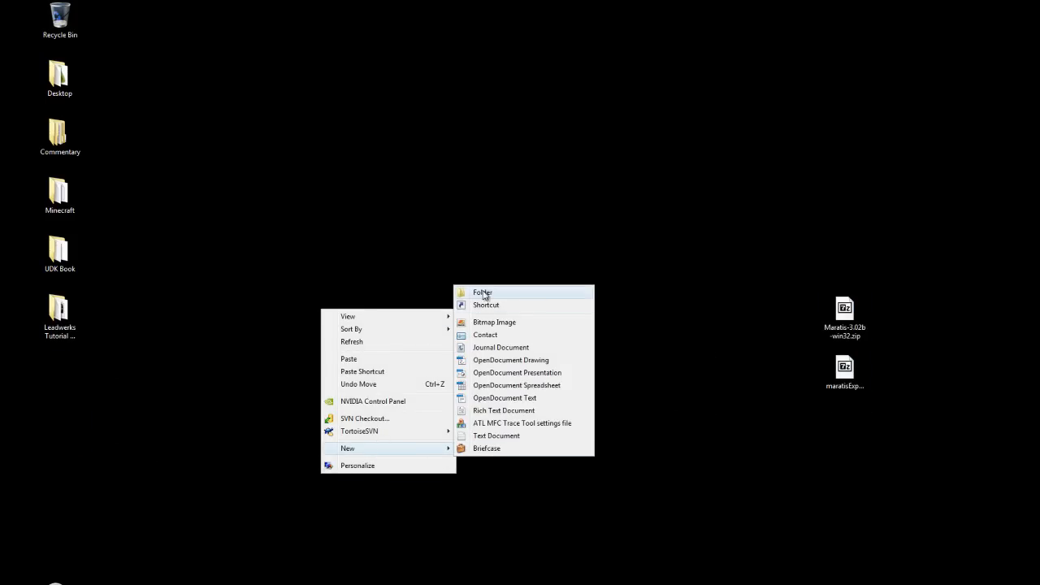
Create a desktop folder named Maratis and open it in Explorer
{"action": "left_click", "coordinate": [481, 292]}
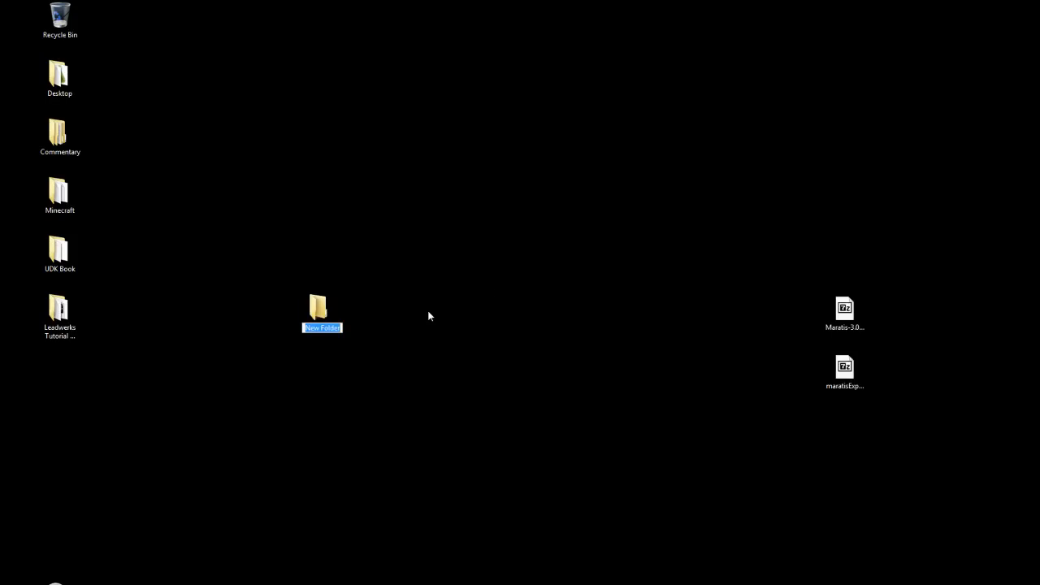
{"action": "type", "text": "Marati"}
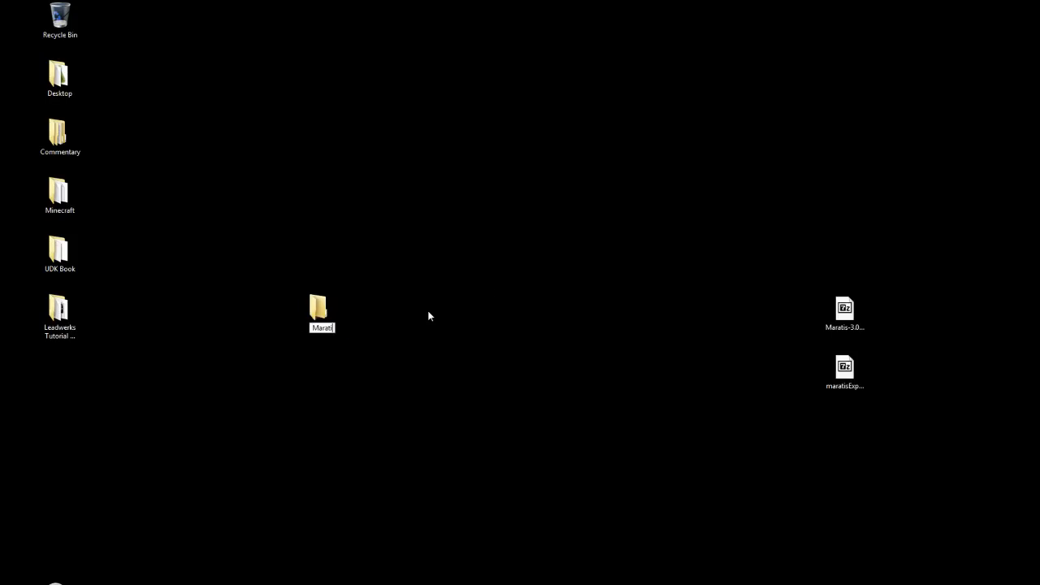
{"action": "double_click", "coordinate": [319, 307]}
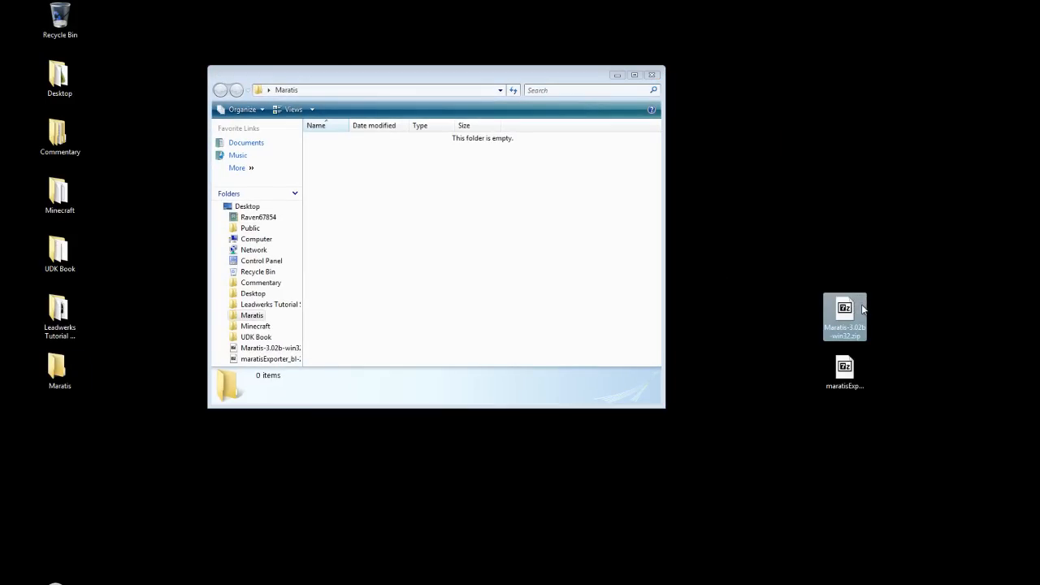
Extract the Maratis-3.02b-win32 folder from the zip archive into the Maratis folder with 7-Zip
{"action": "double_click", "coordinate": [845, 317]}
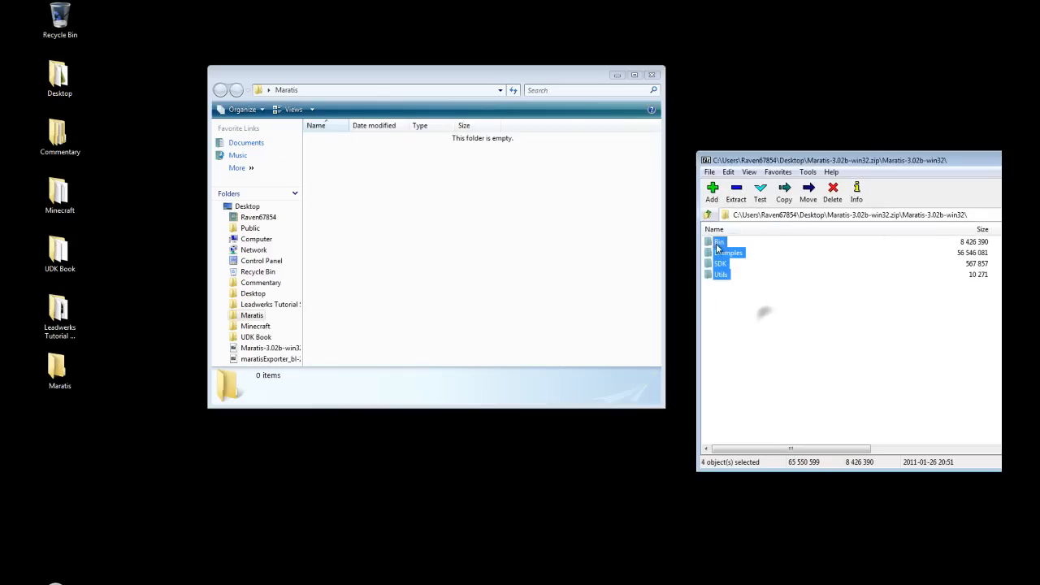
{"action": "left_click", "coordinate": [708, 215]}
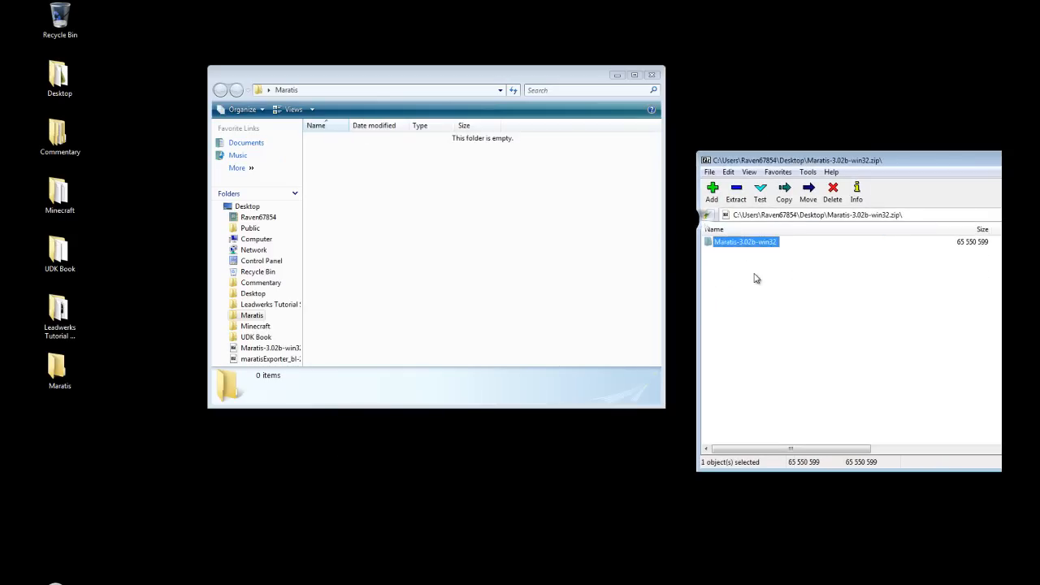
{"action": "left_click", "coordinate": [735, 192]}
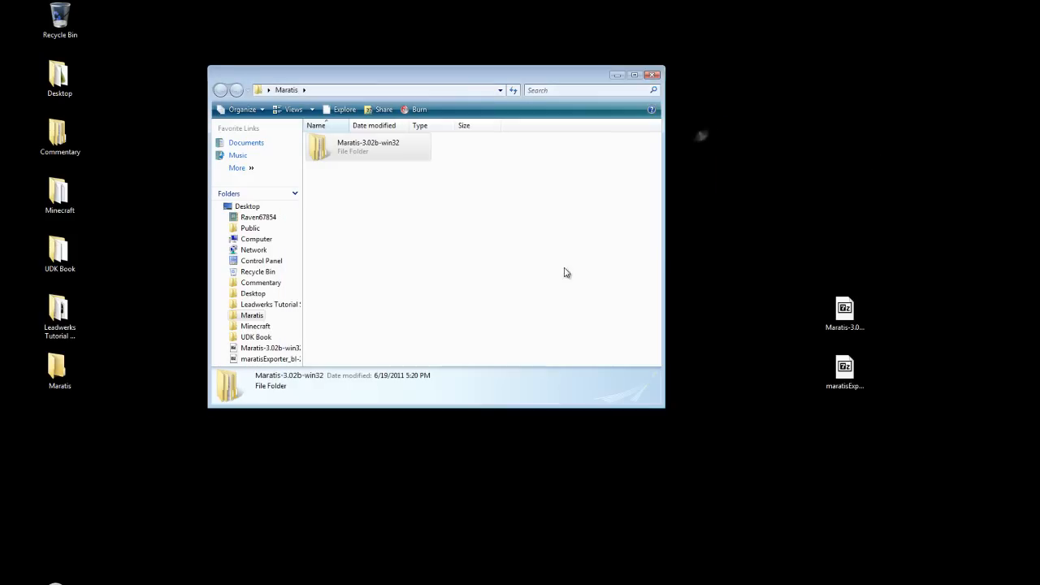
{"action": "left_click", "coordinate": [366, 160]}
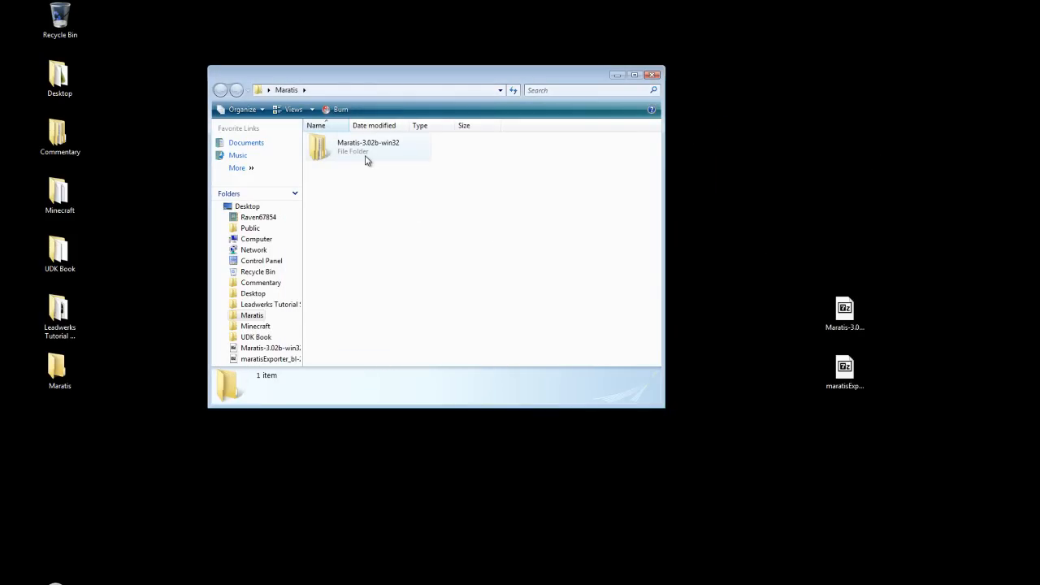
{"action": "mouse_move", "coordinate": [368, 161]}
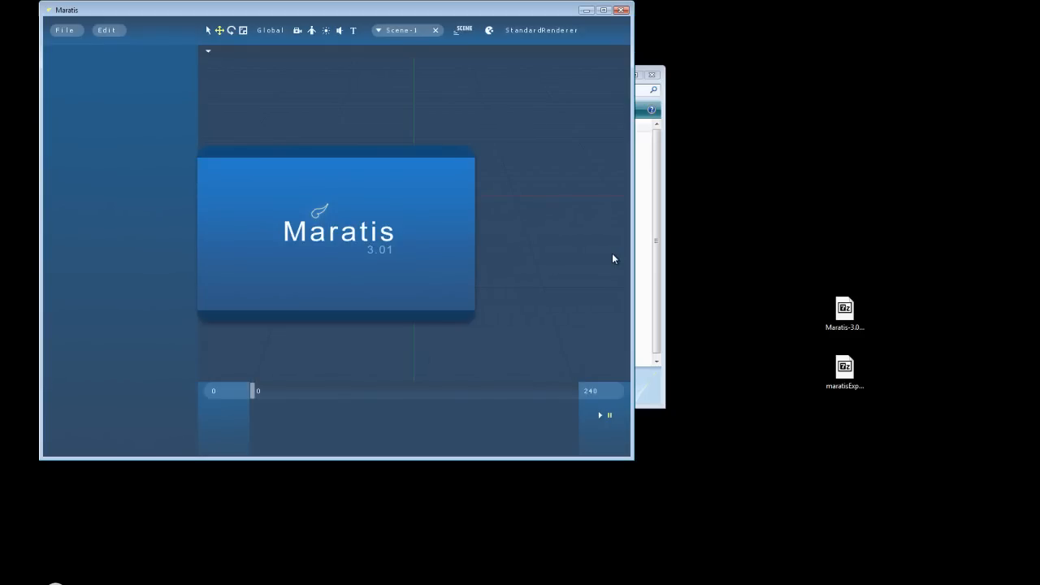
{"action": "mouse_move", "coordinate": [341, 88]}
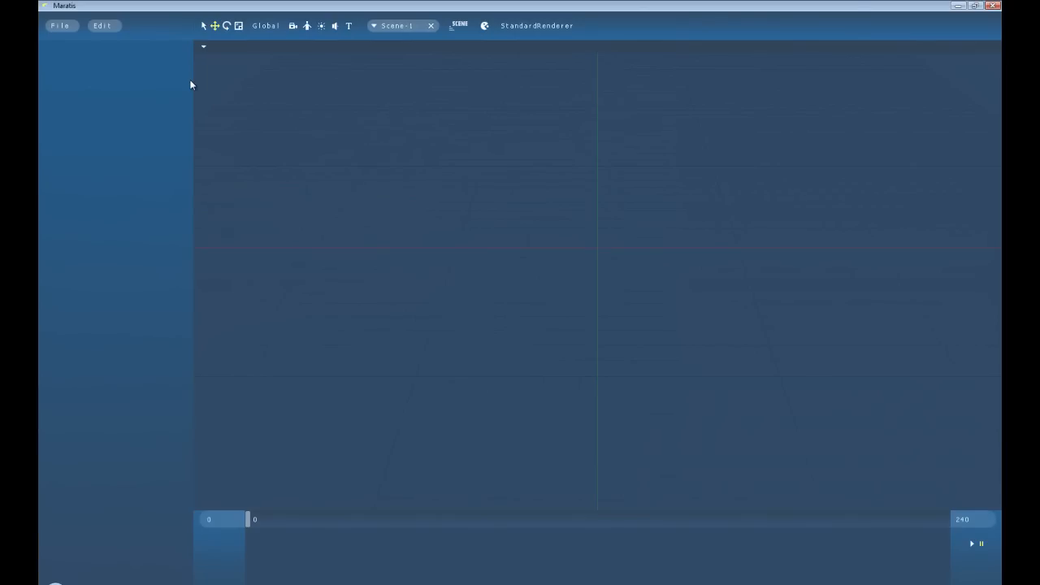
{"action": "mouse_move", "coordinate": [663, 166]}
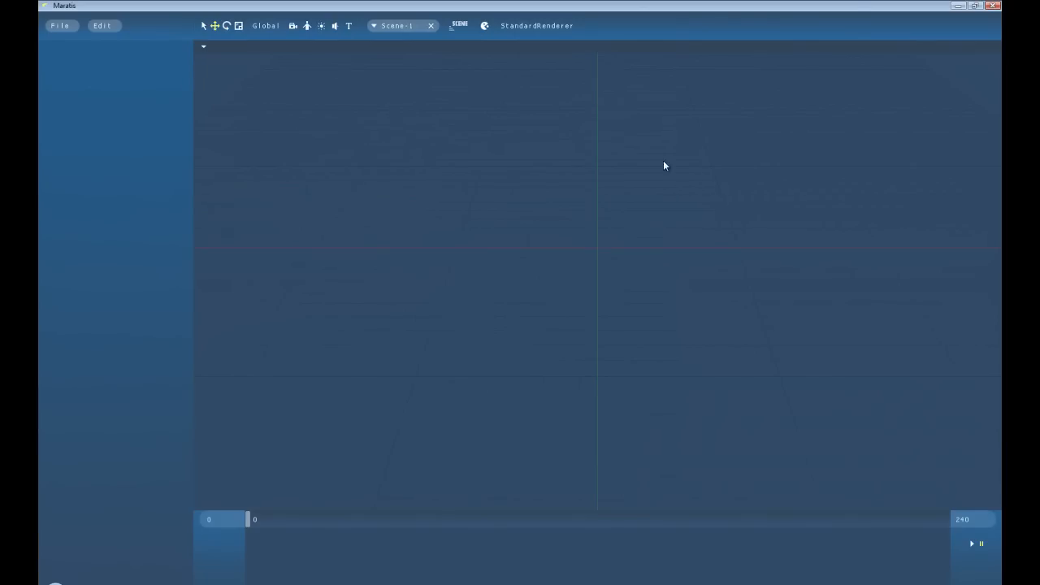
Start opening an existing project via File > Open Project and browse to the desktop
{"action": "left_click", "coordinate": [59, 26]}
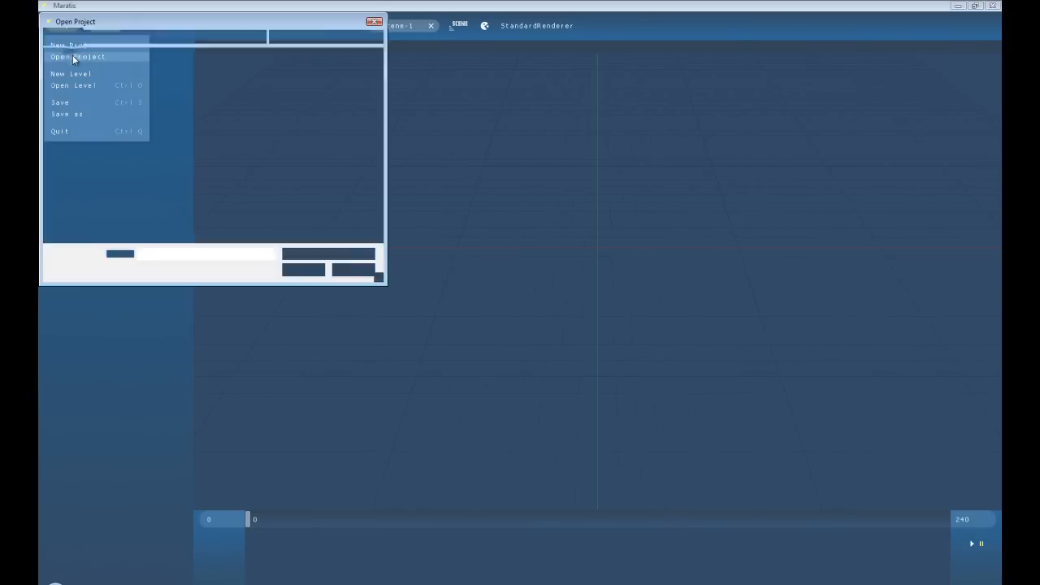
{"action": "left_click", "coordinate": [78, 56]}
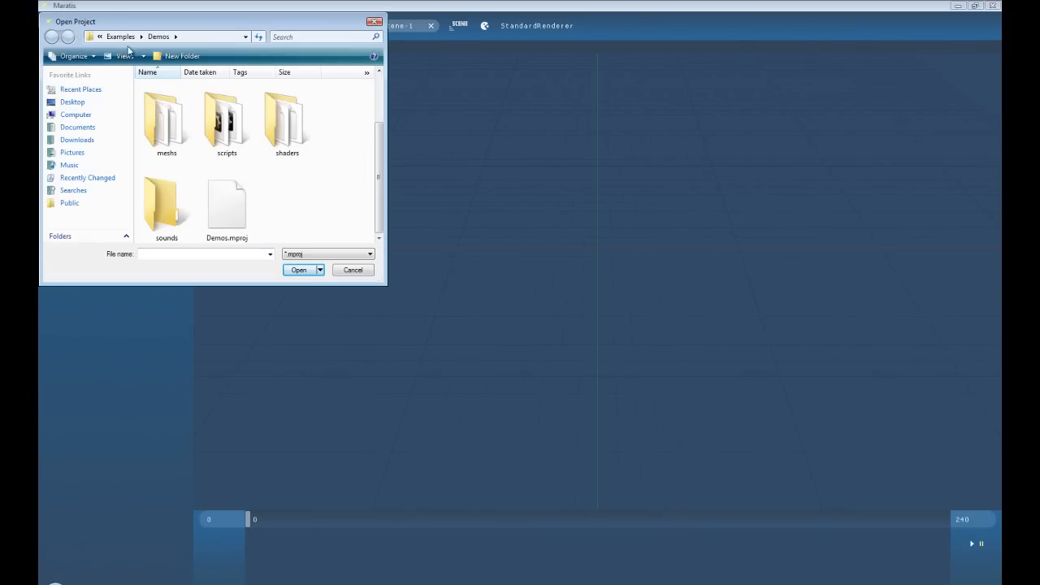
{"action": "left_click", "coordinate": [52, 36]}
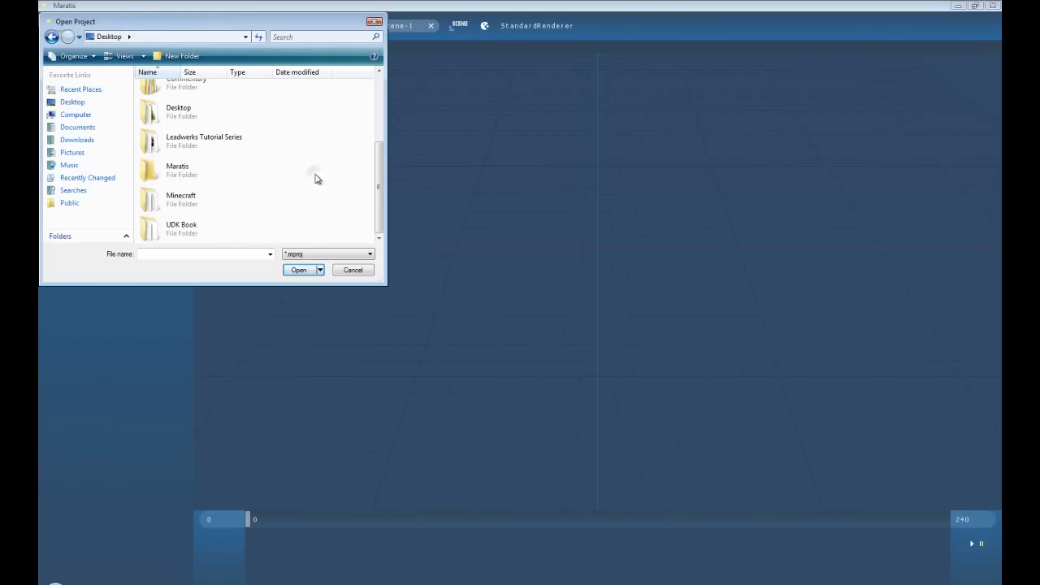
Navigate through Maratis > Maratis-3.02b-win32 > Examples into the Demos folder
{"action": "double_click", "coordinate": [177, 169]}
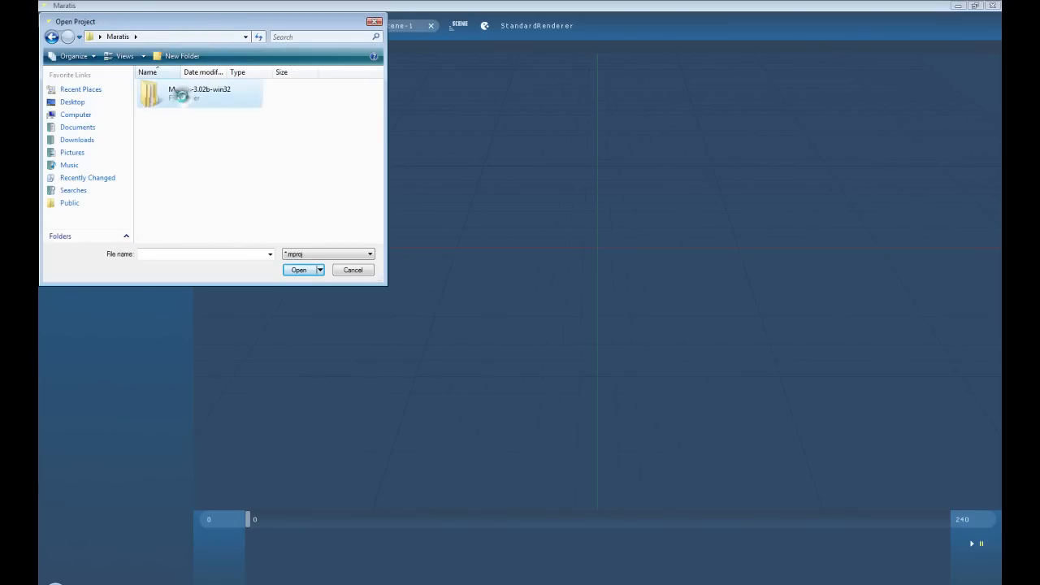
{"action": "double_click", "coordinate": [172, 93]}
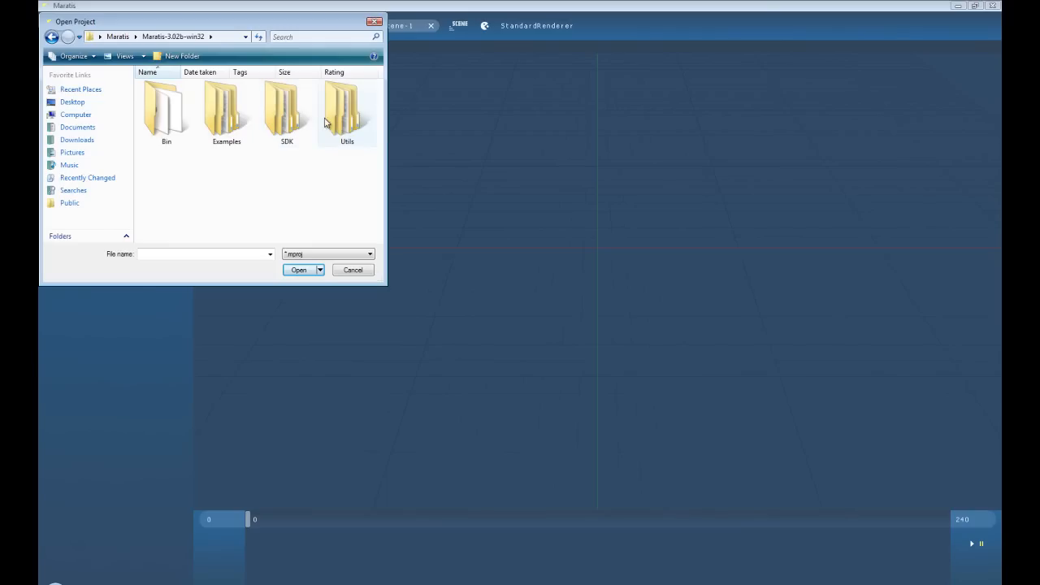
{"action": "double_click", "coordinate": [226, 110]}
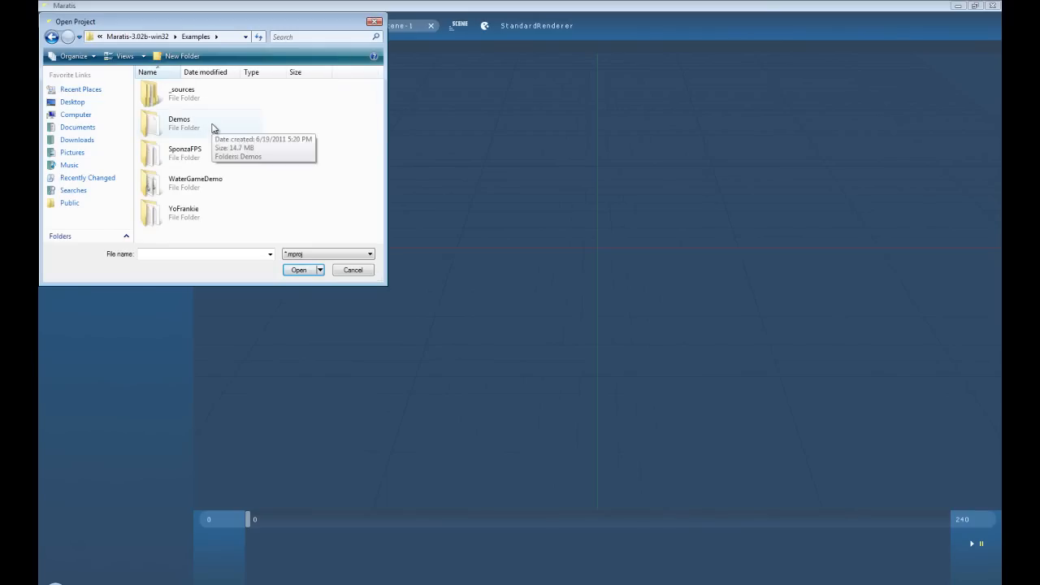
{"action": "double_click", "coordinate": [179, 124]}
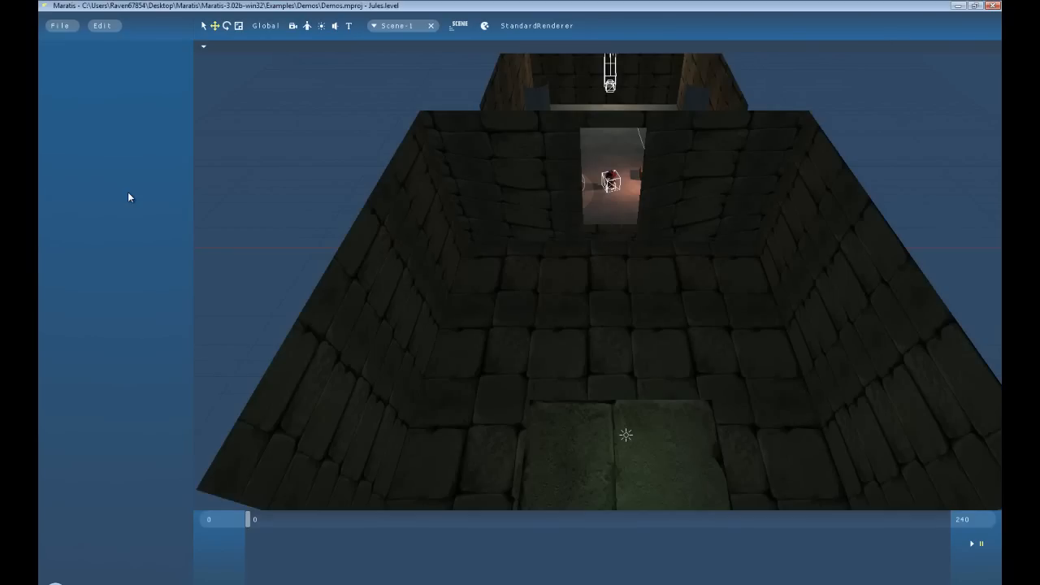
{"action": "mouse_move", "coordinate": [663, 218]}
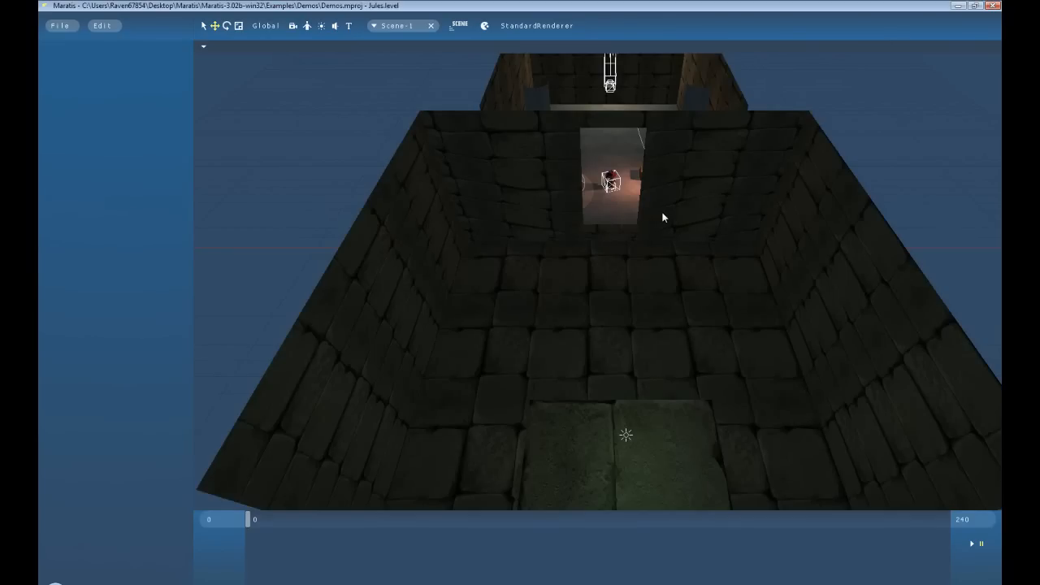
{"action": "mouse_move", "coordinate": [692, 241]}
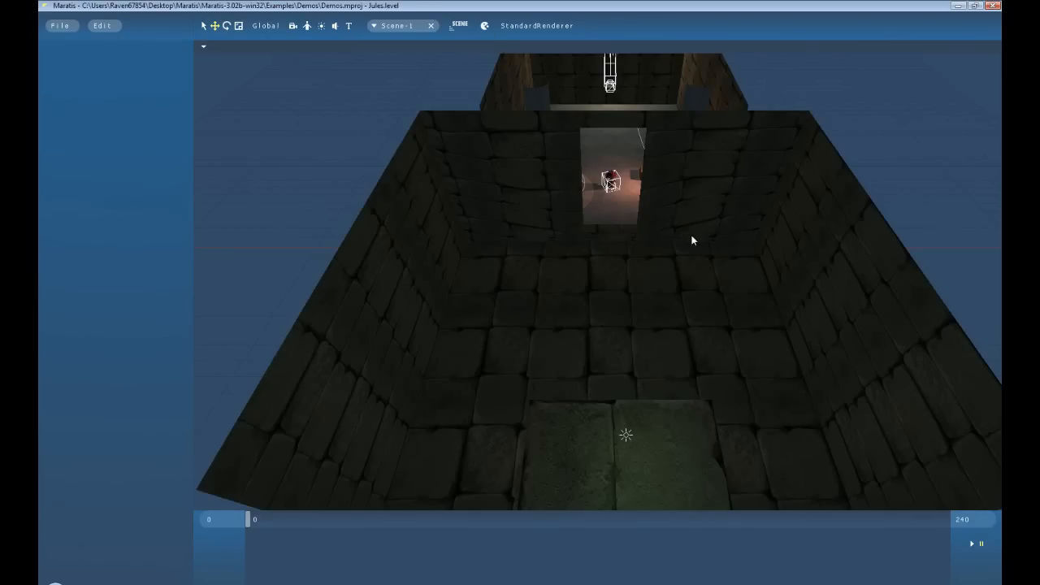
{"action": "mouse_move", "coordinate": [715, 236]}
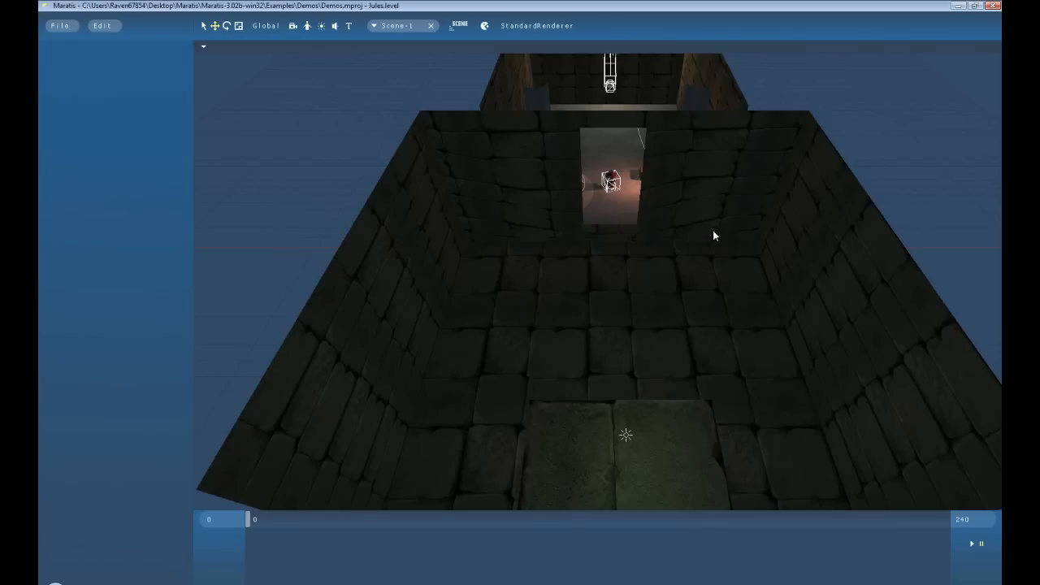
{"action": "mouse_move", "coordinate": [717, 234]}
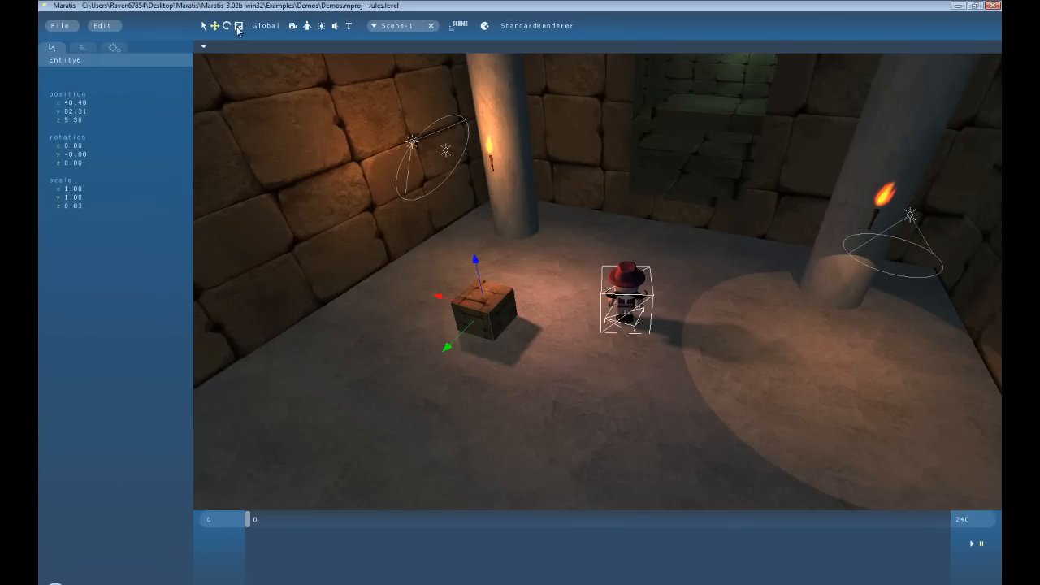
Select an object in the loaded Demos stone room to inspect it
{"action": "left_click", "coordinate": [445, 150]}
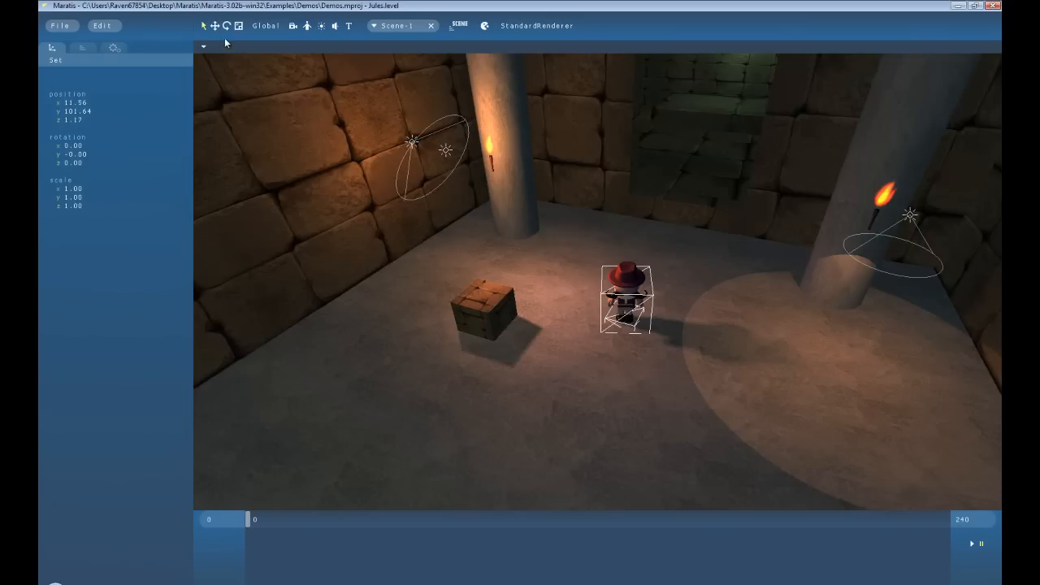
{"action": "mouse_move", "coordinate": [205, 29]}
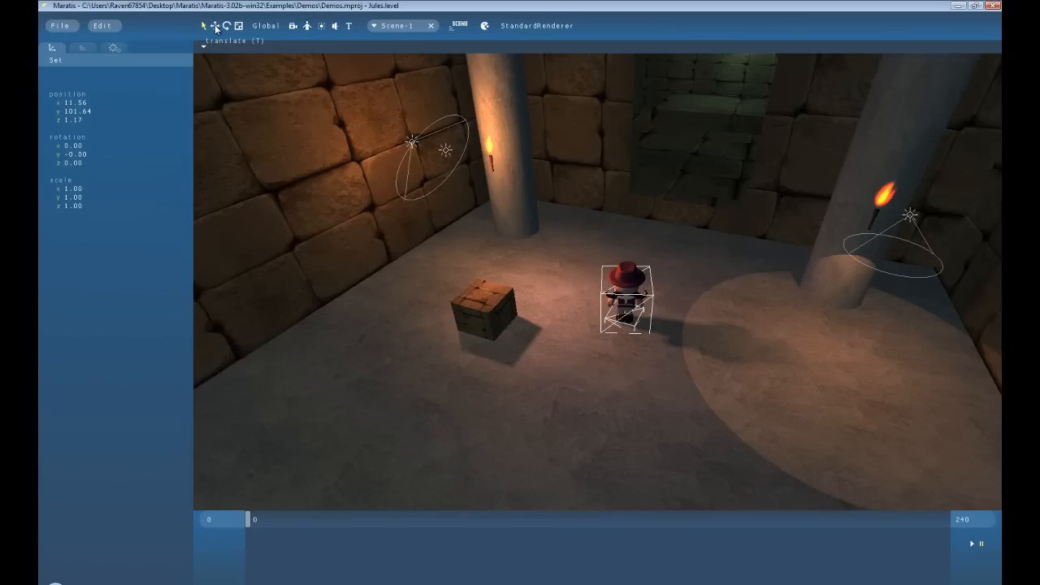
Select the wall torch light, then the wooden crate, and translate the crate upward off the floor
{"action": "left_click", "coordinate": [241, 26]}
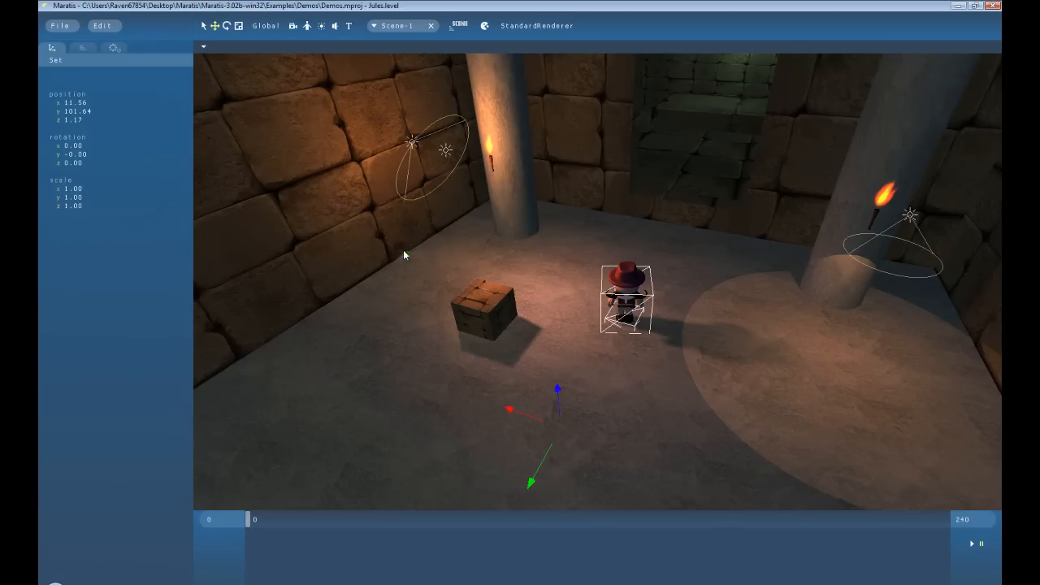
{"action": "left_click", "coordinate": [446, 149]}
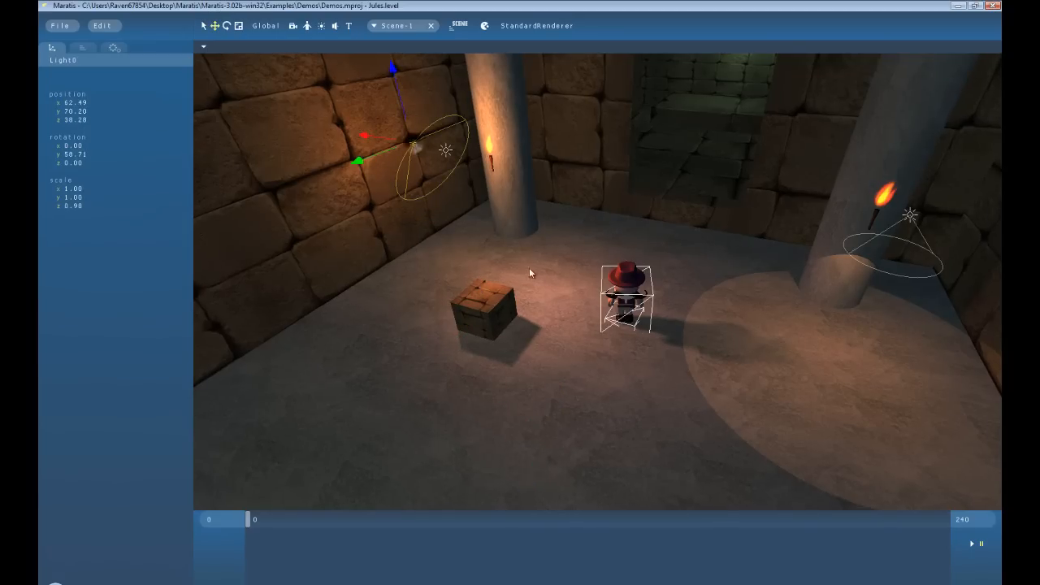
{"action": "left_click", "coordinate": [484, 312]}
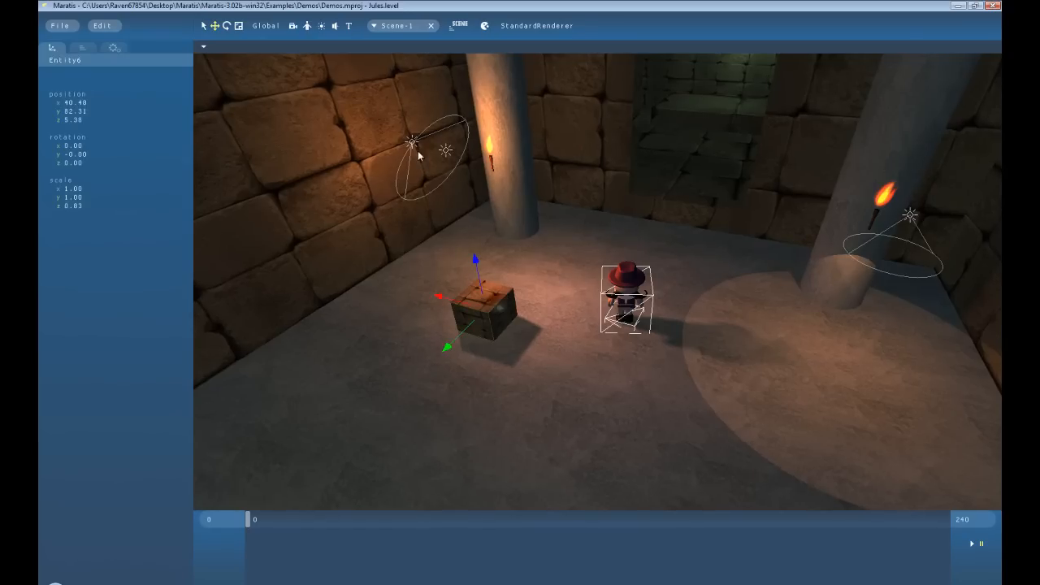
{"action": "left_click", "coordinate": [412, 143]}
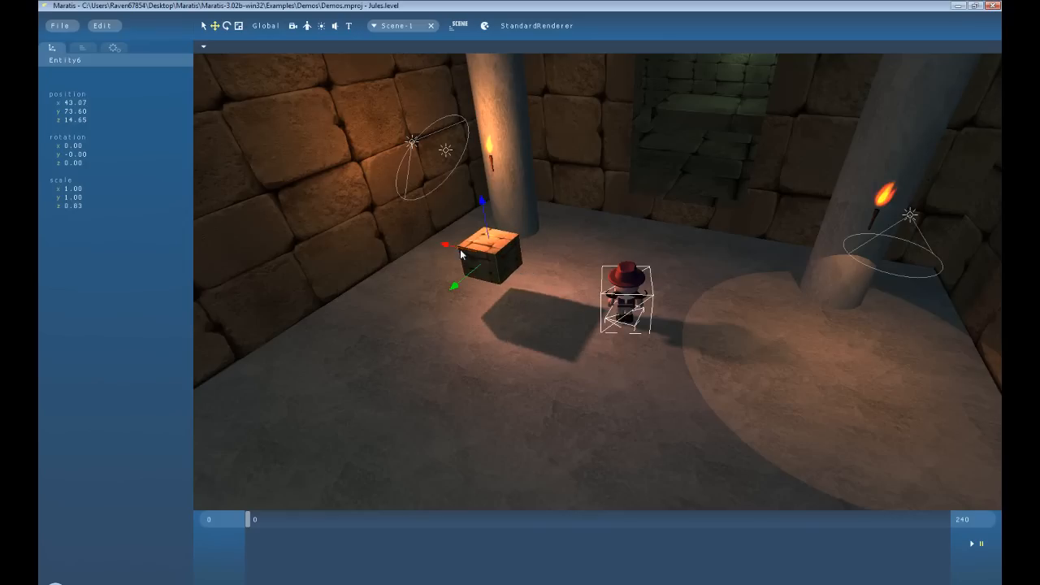
{"action": "mouse_move", "coordinate": [658, 224]}
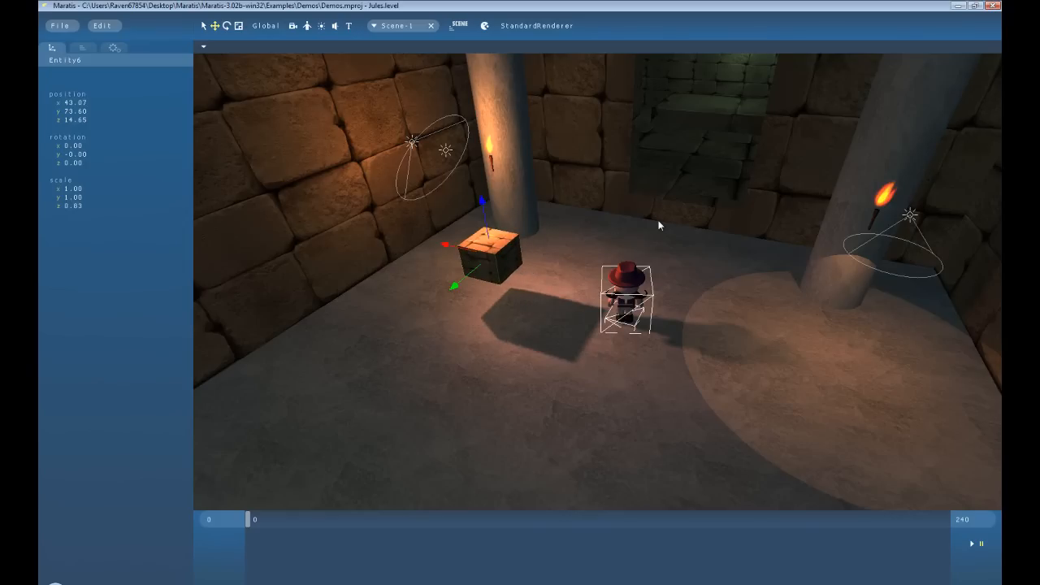
{"action": "mouse_move", "coordinate": [599, 136]}
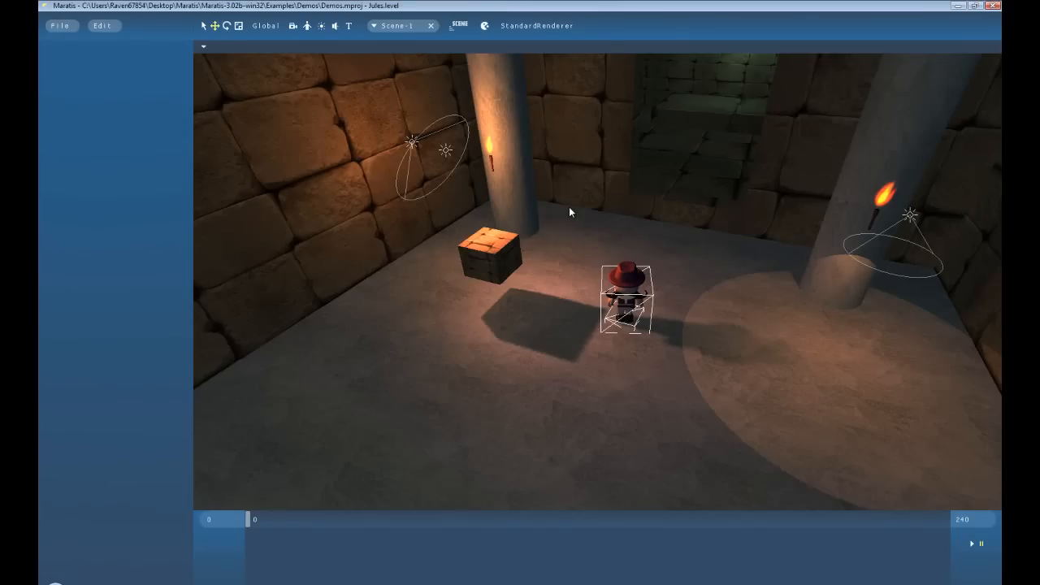
{"action": "mouse_move", "coordinate": [230, 133]}
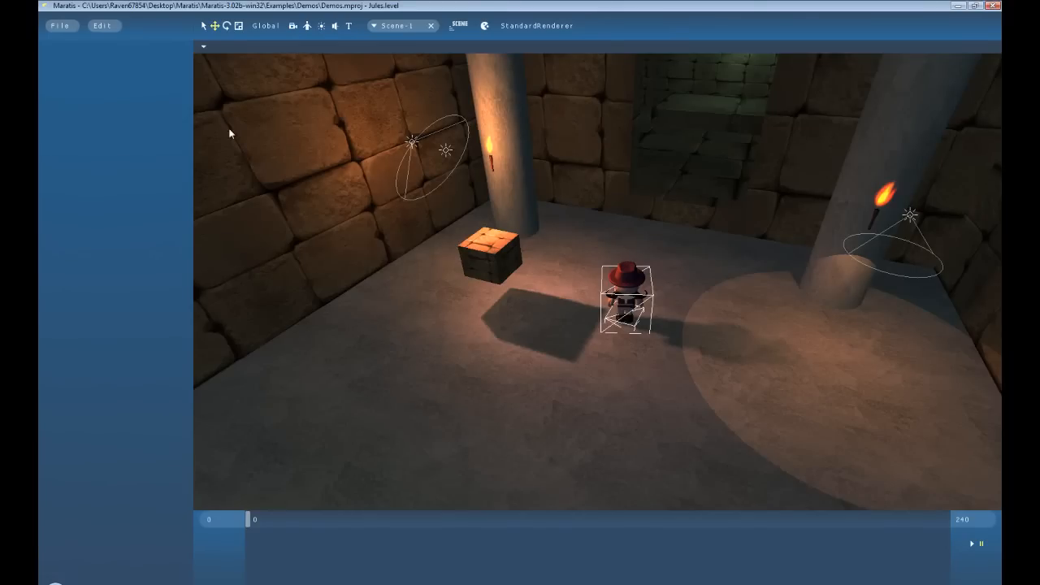
{"action": "mouse_move", "coordinate": [598, 257]}
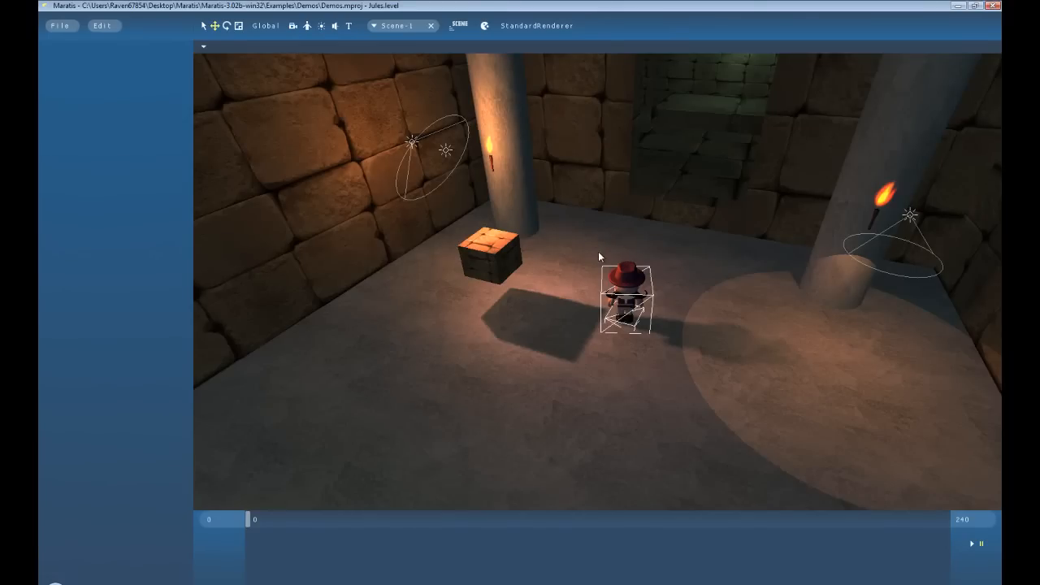
{"action": "mouse_move", "coordinate": [52, 555]}
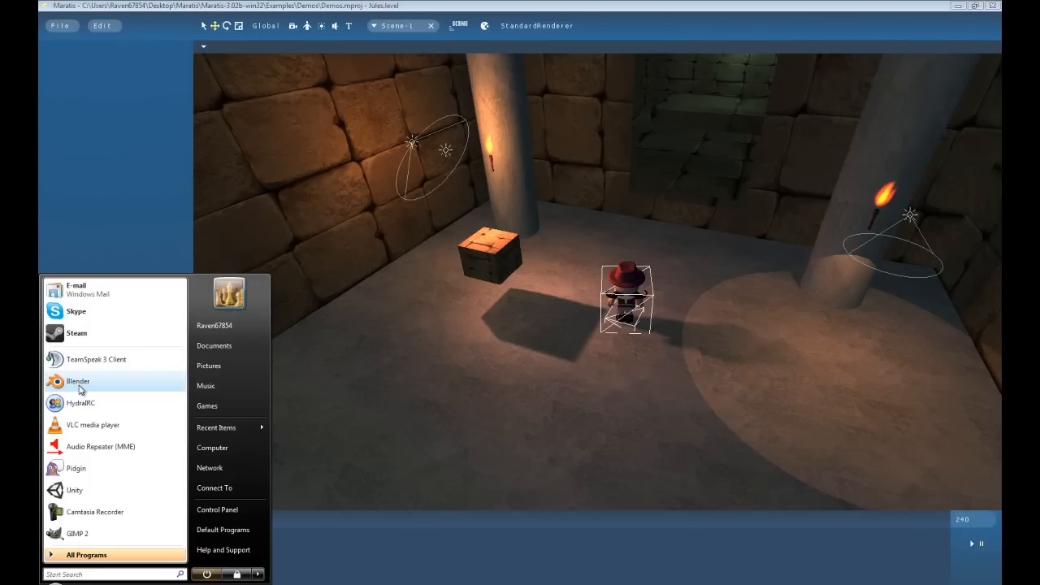
Launch Blender from the Start menu and dismiss its splash screen
{"action": "left_click", "coordinate": [78, 380]}
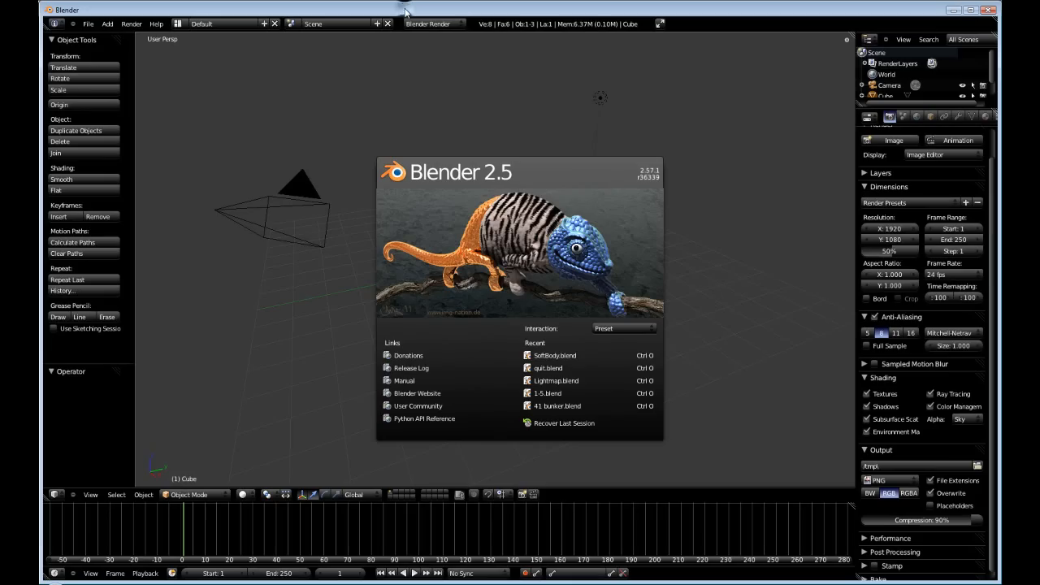
{"action": "left_click", "coordinate": [87, 19]}
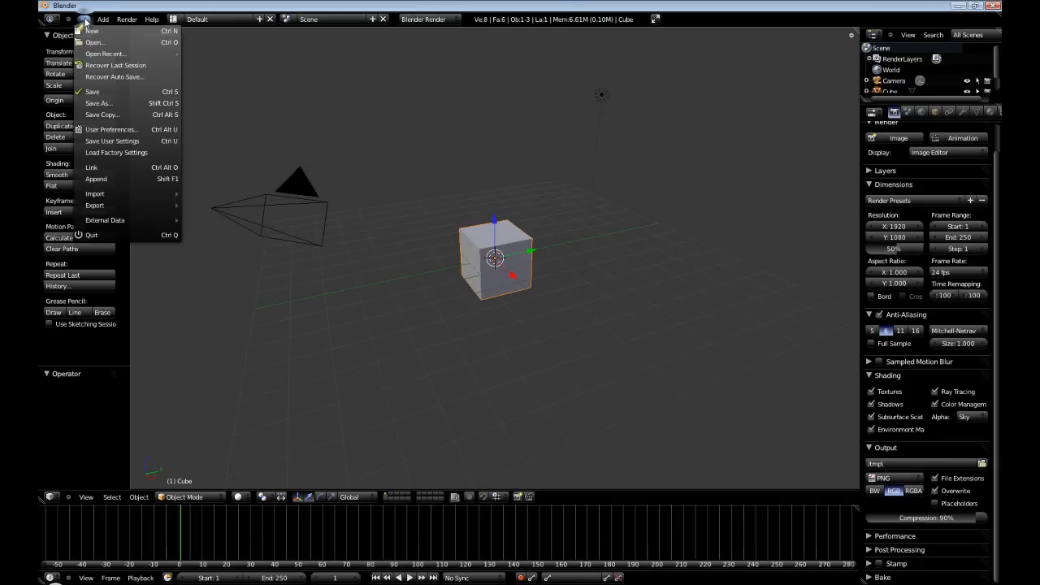
{"action": "mouse_move", "coordinate": [111, 130]}
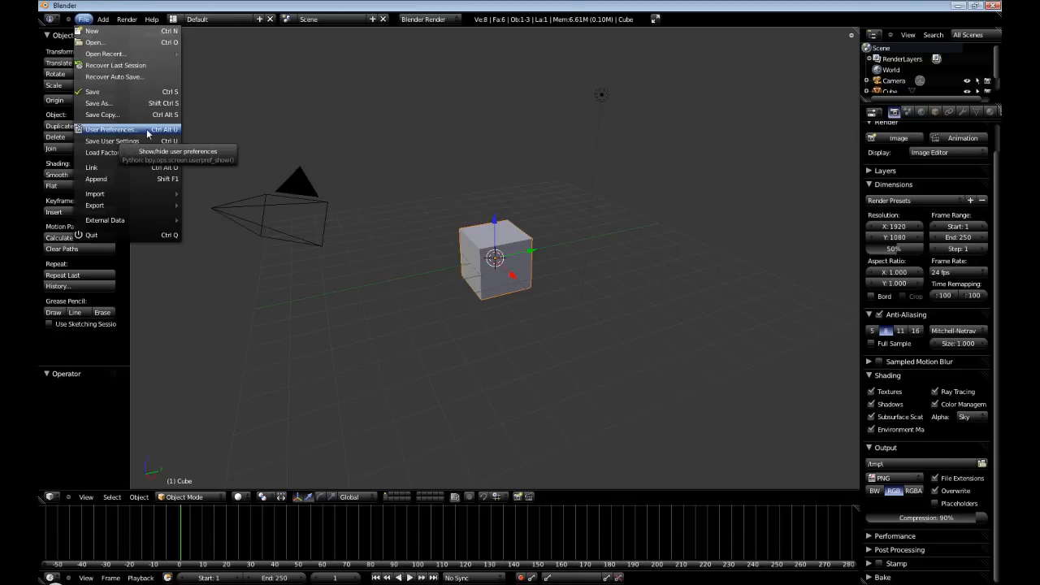
Bring up Blender's User Preferences on the Add-Ons tab
{"action": "left_click", "coordinate": [110, 130]}
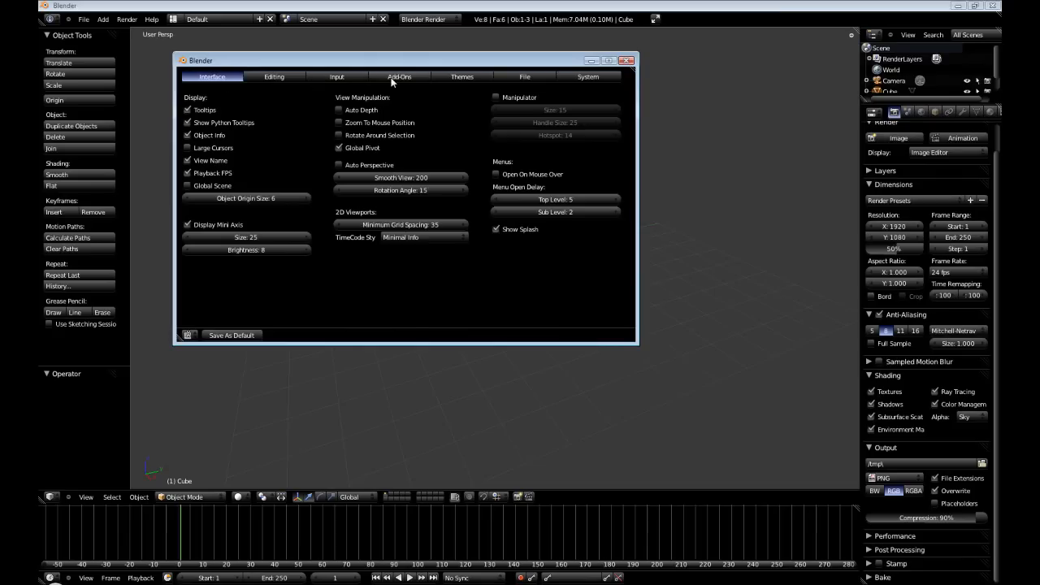
{"action": "left_click", "coordinate": [399, 76]}
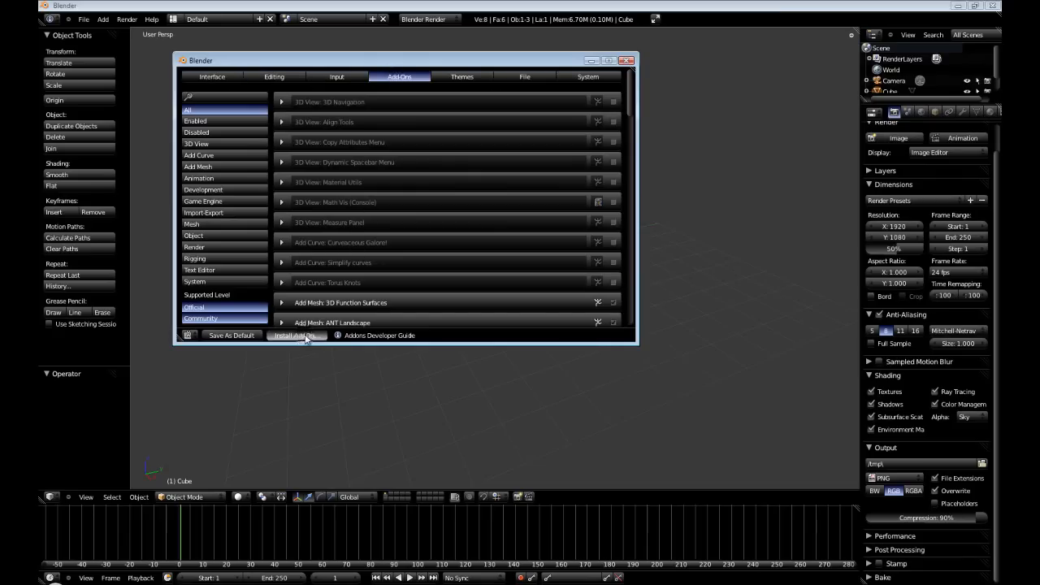
Install the maratisExporter zip from the desktop as a Blender add-on
{"action": "left_click", "coordinate": [295, 335]}
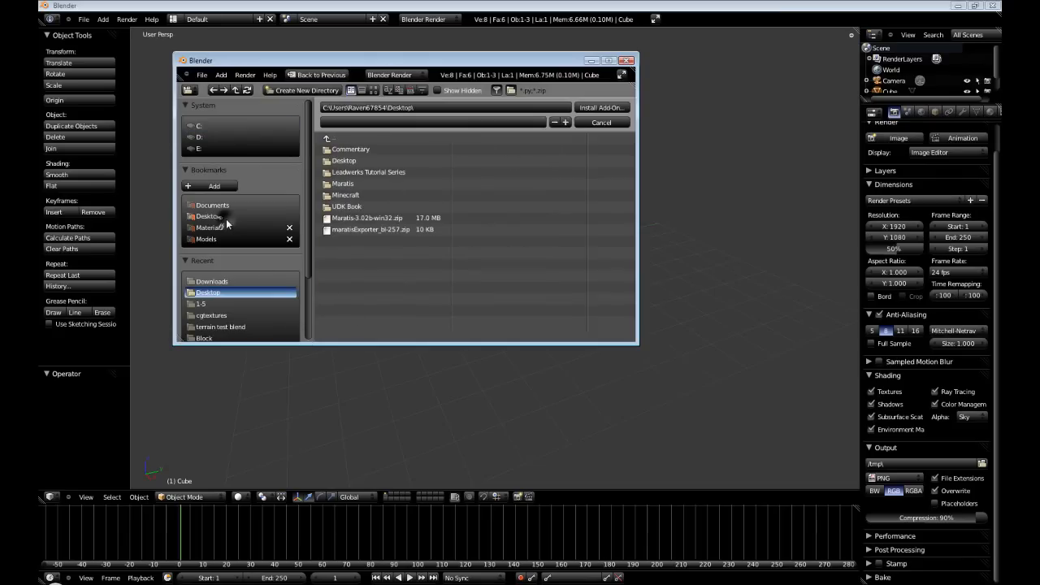
{"action": "left_click", "coordinate": [371, 229]}
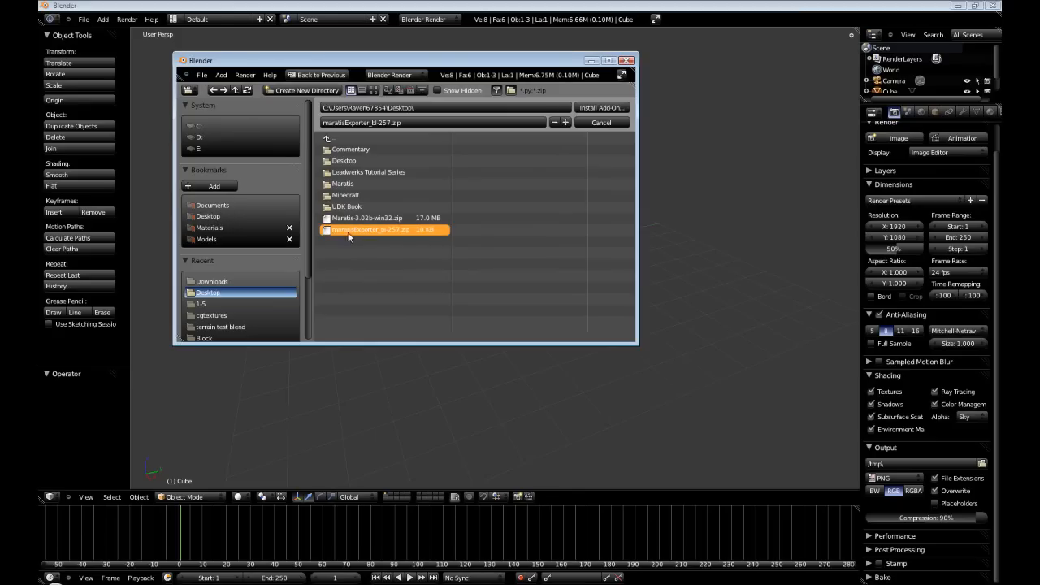
{"action": "mouse_move", "coordinate": [374, 236]}
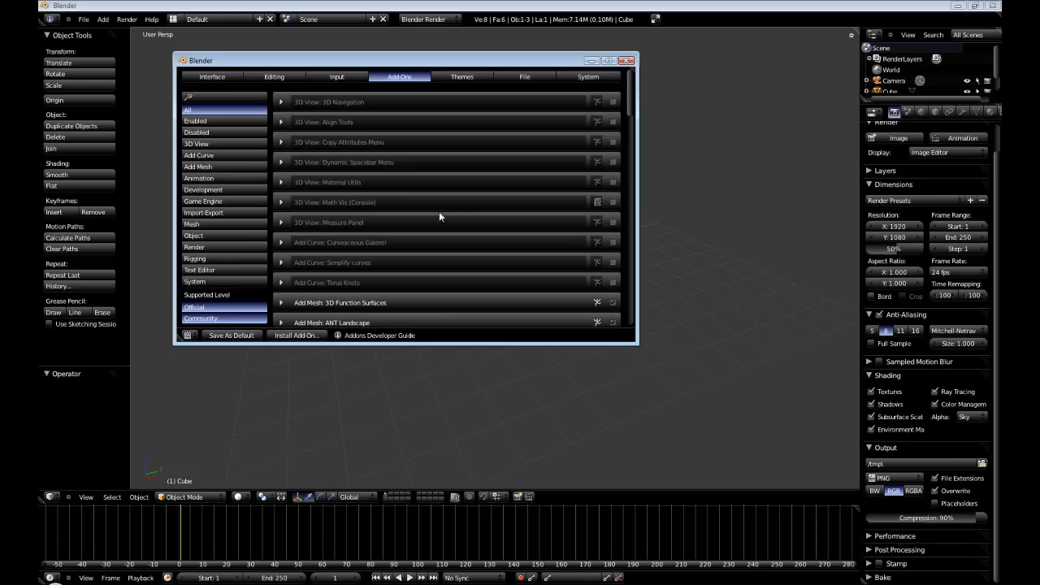
{"action": "mouse_move", "coordinate": [331, 208]}
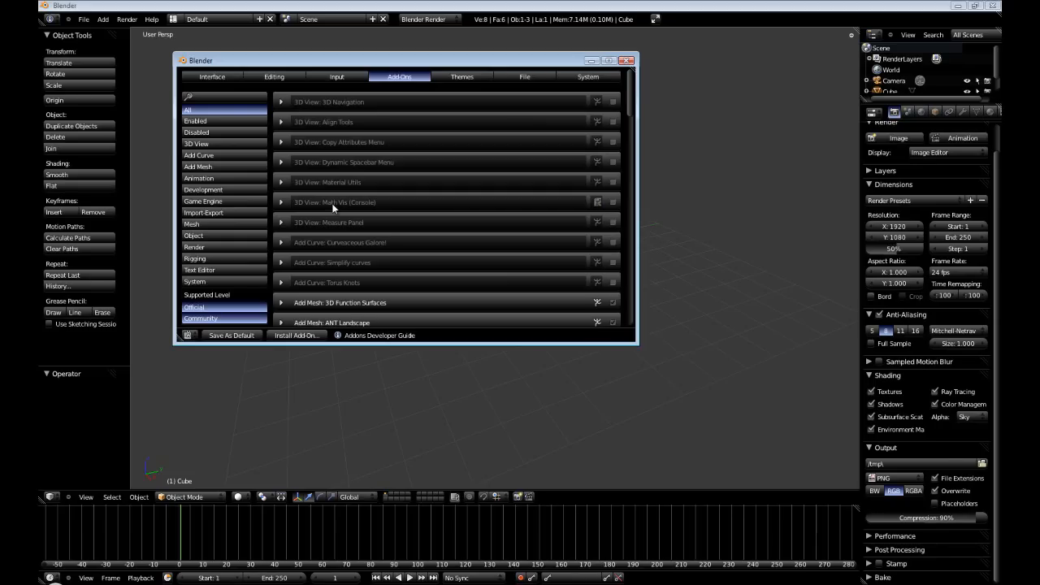
{"action": "mouse_move", "coordinate": [318, 205]}
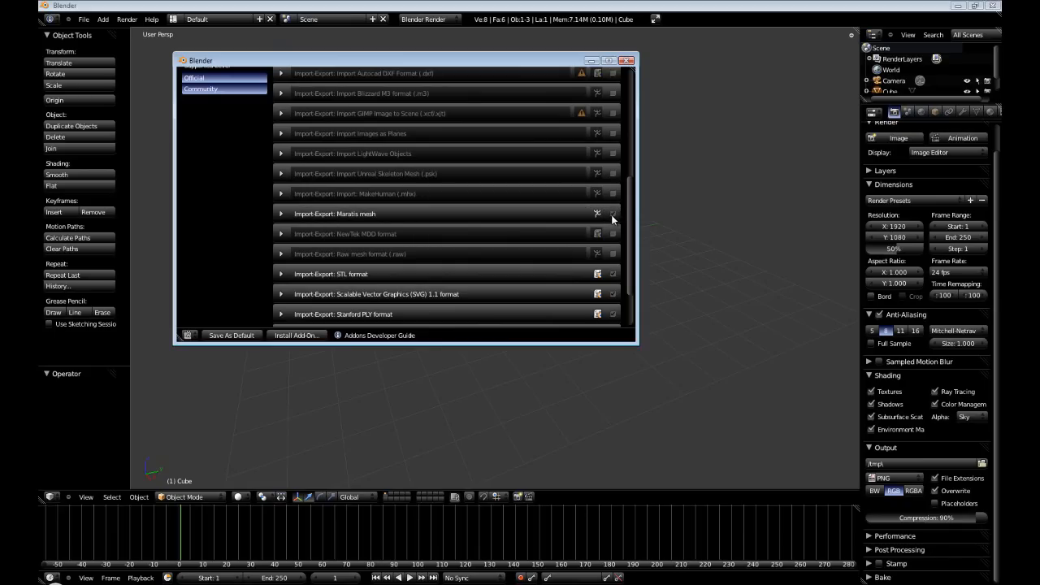
{"action": "mouse_move", "coordinate": [231, 335]}
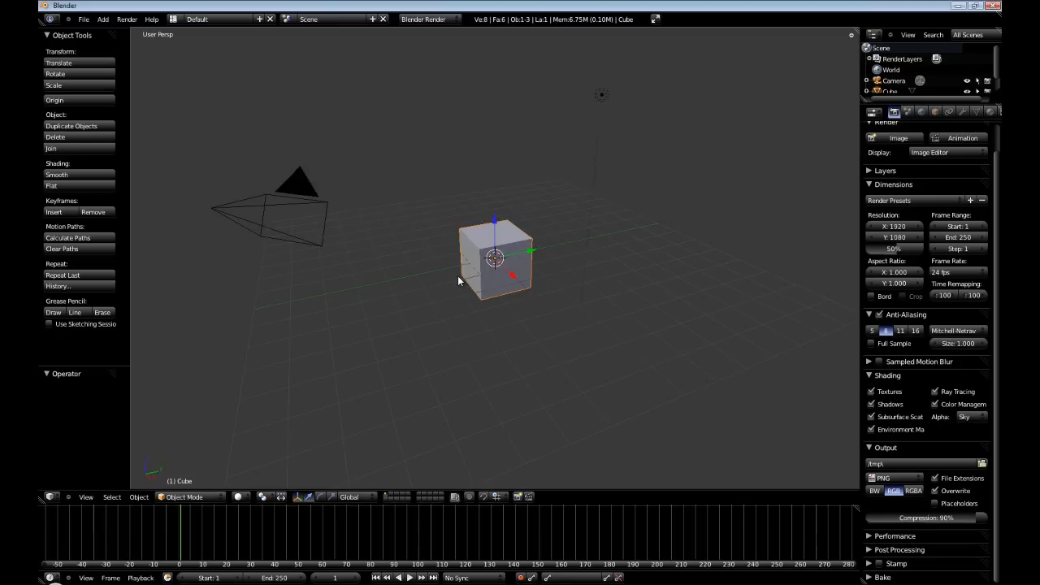
{"action": "left_click", "coordinate": [84, 19]}
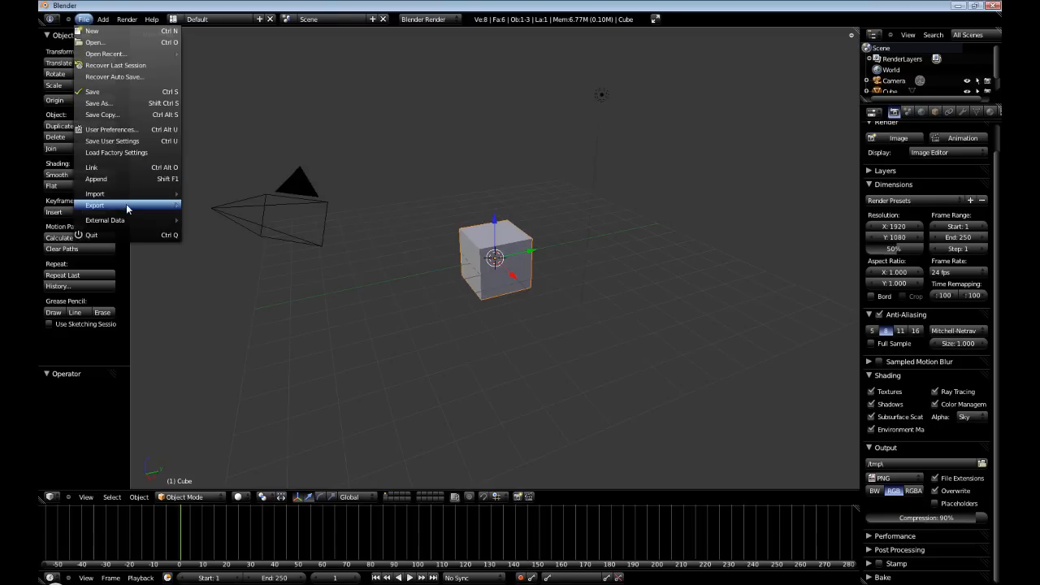
{"action": "mouse_move", "coordinate": [94, 205]}
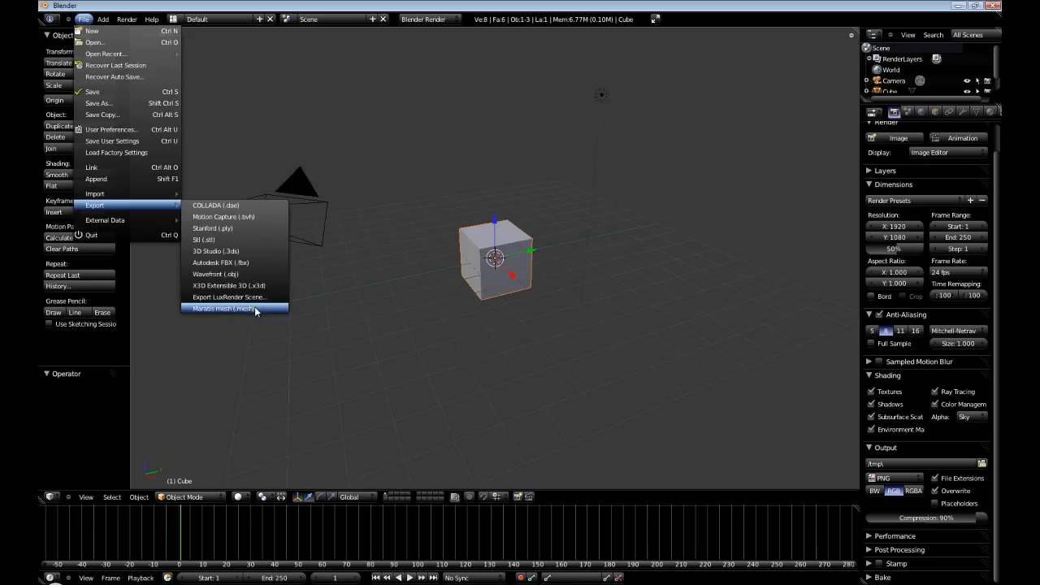
{"action": "mouse_move", "coordinate": [240, 312]}
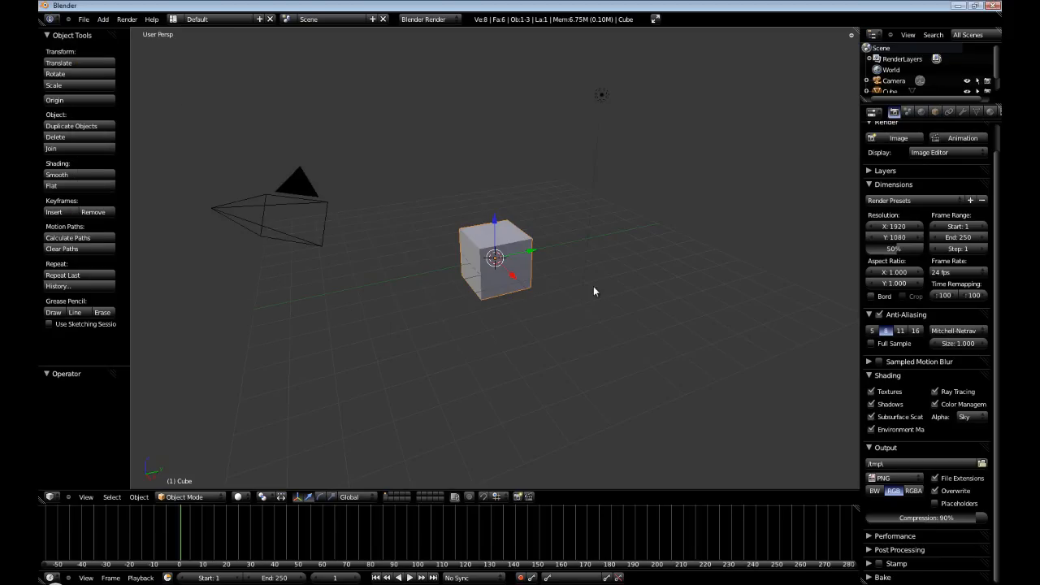
{"action": "mouse_move", "coordinate": [602, 291]}
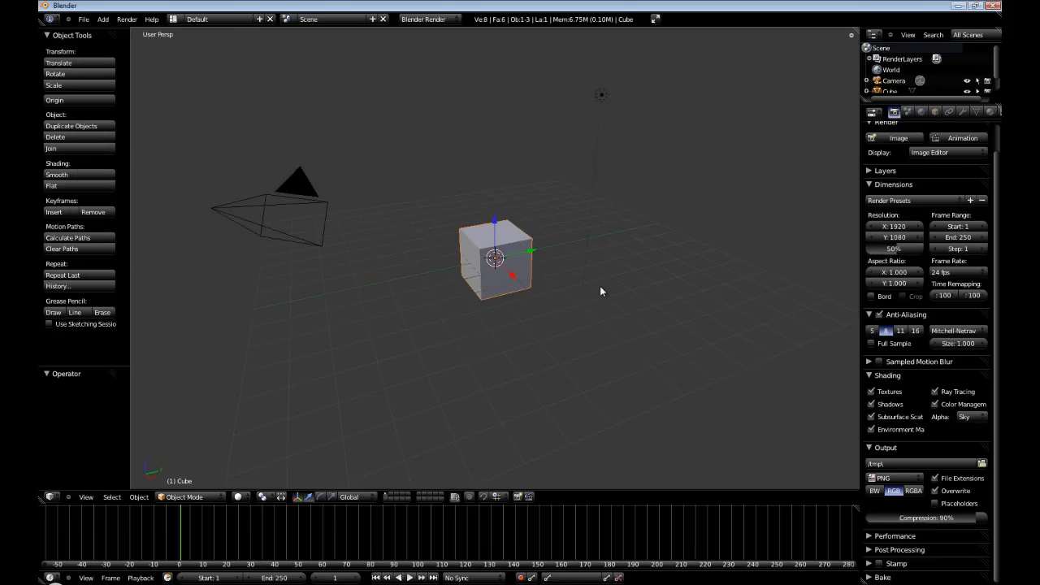